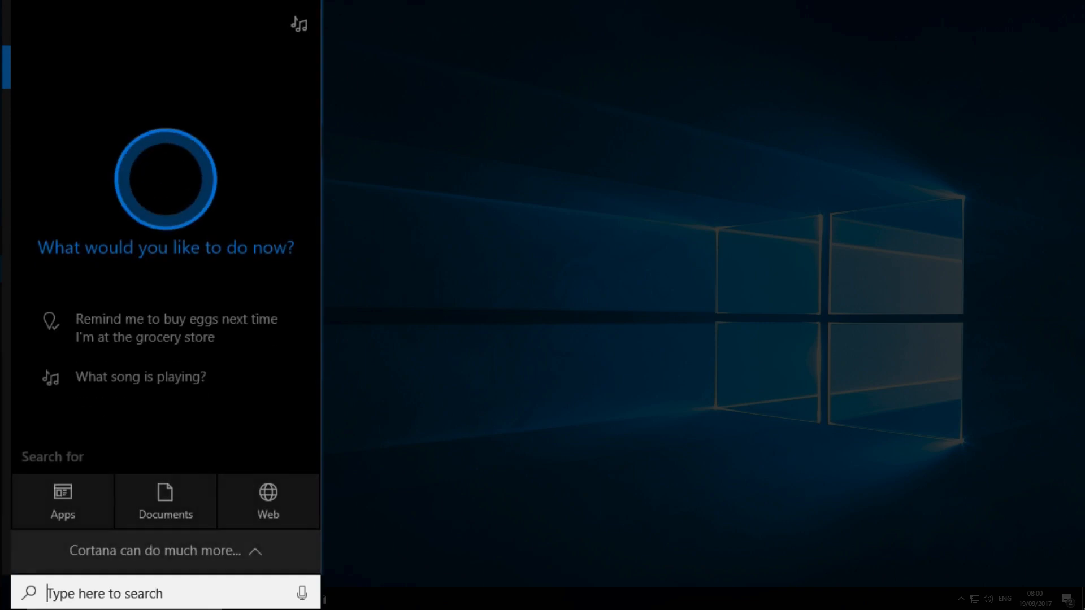
Search 'spe' and launch Windows Speech Recognition to start its setup wizard
{"action": "type", "text": "spe"}
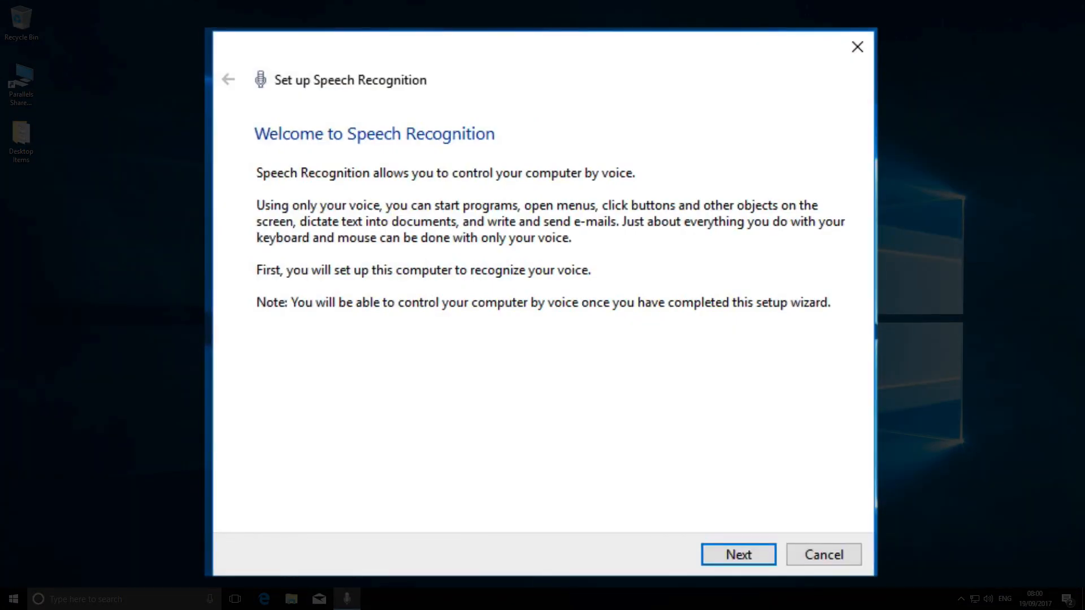
{"action": "mouse_move", "coordinate": [540, 381]}
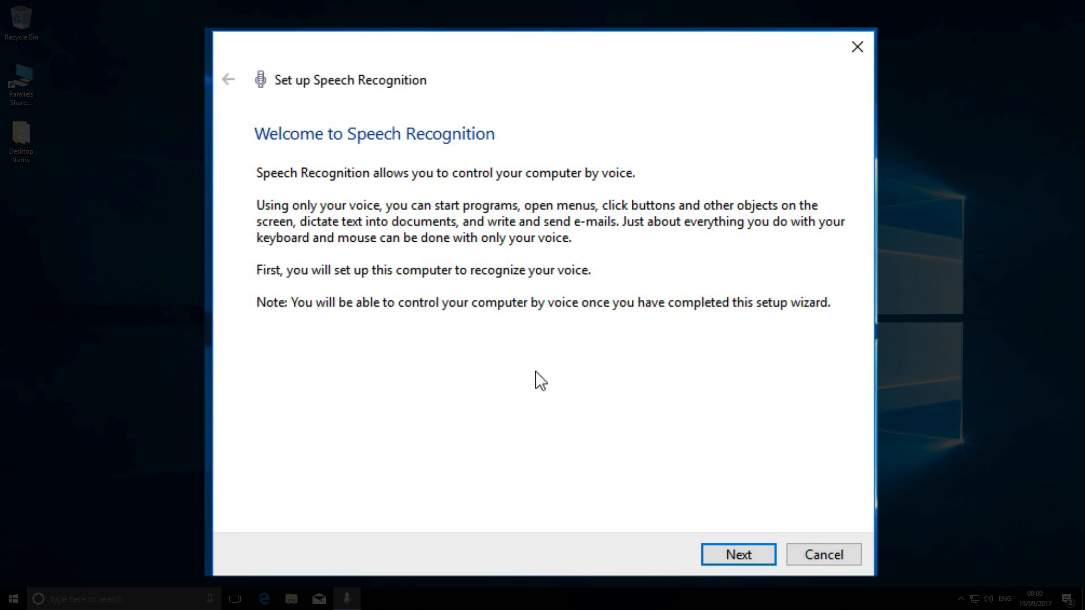
Choose 'Other' as the microphone type and complete the placement and volume check pages
{"action": "left_click", "coordinate": [738, 555]}
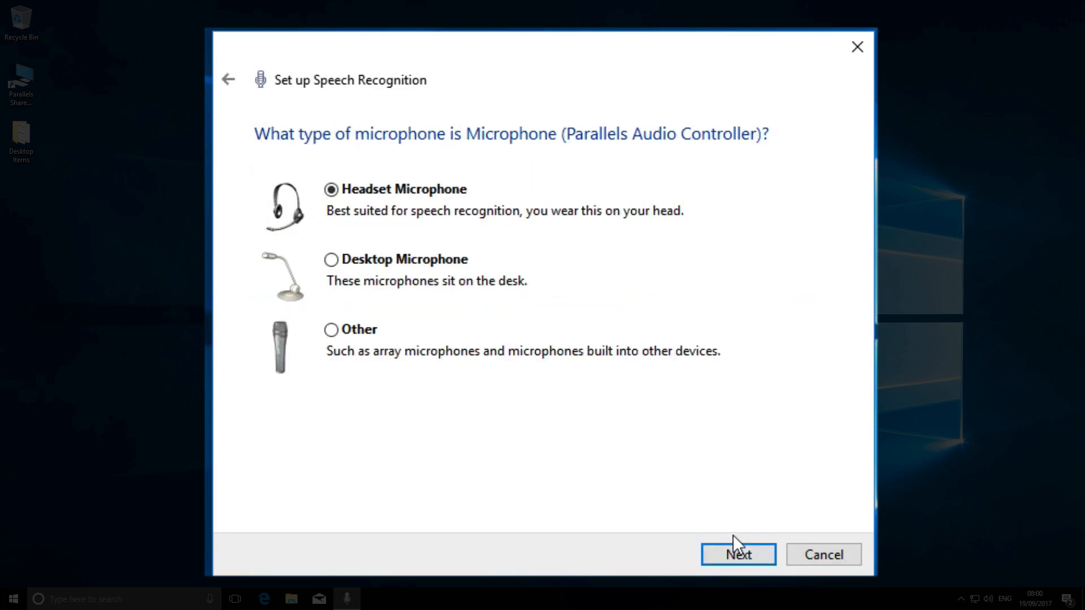
{"action": "left_click", "coordinate": [331, 330]}
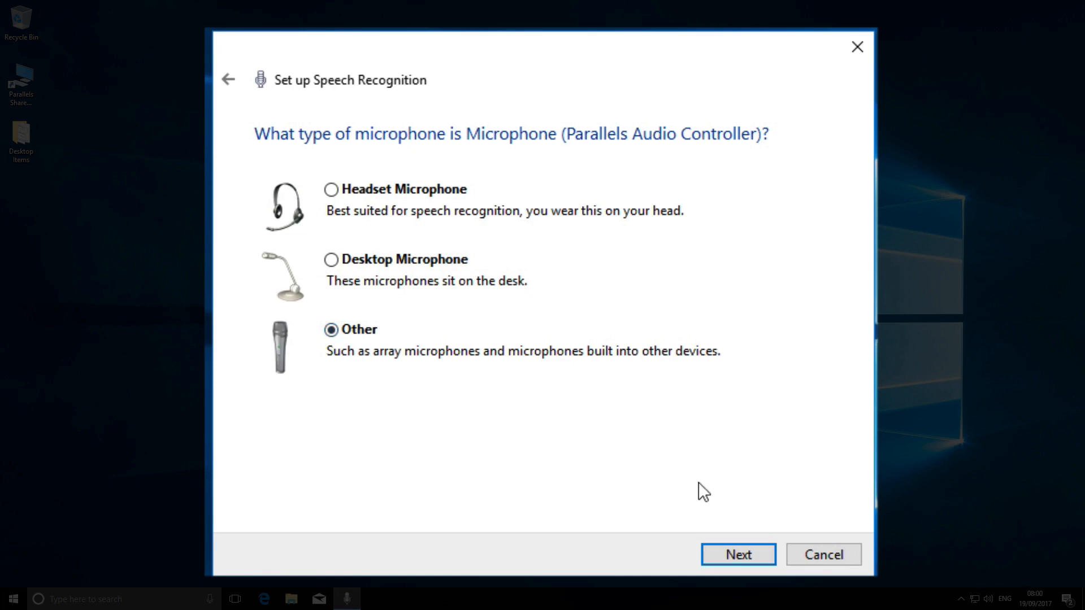
{"action": "left_click", "coordinate": [738, 554]}
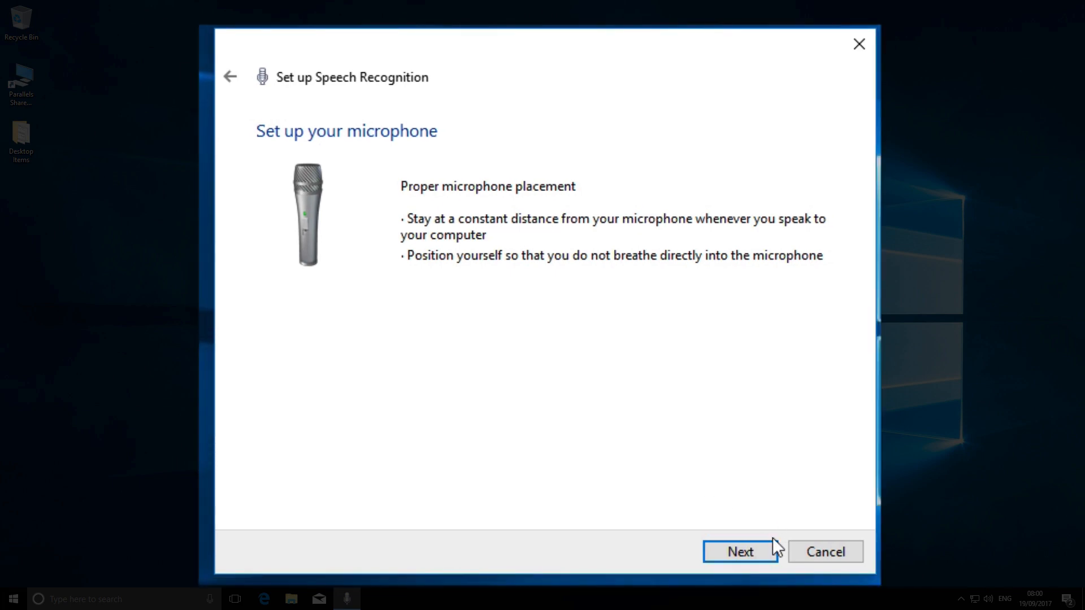
{"action": "left_click", "coordinate": [740, 552]}
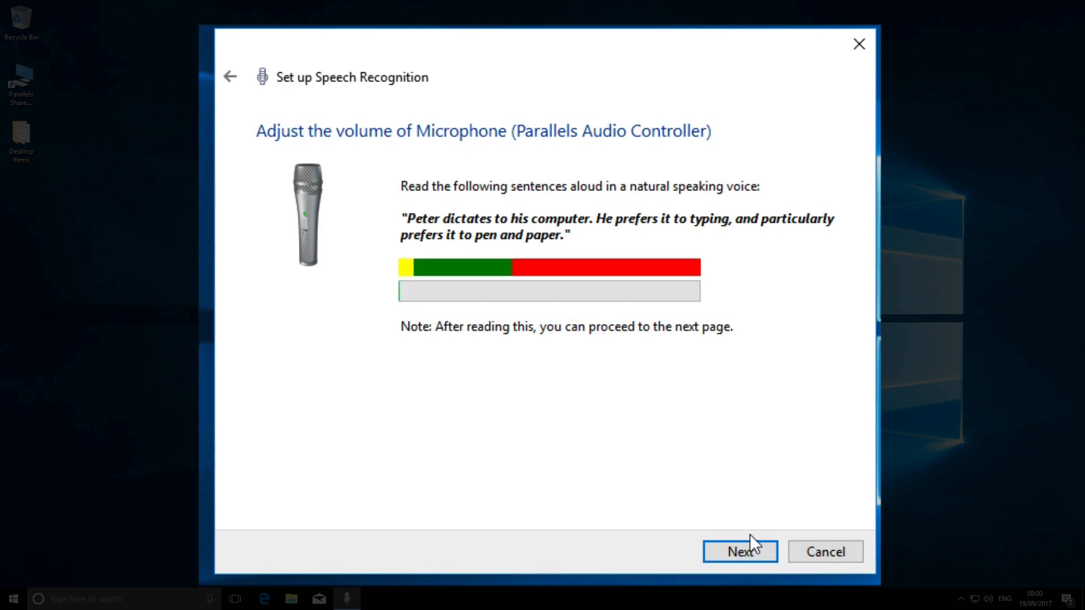
{"action": "left_click", "coordinate": [740, 551]}
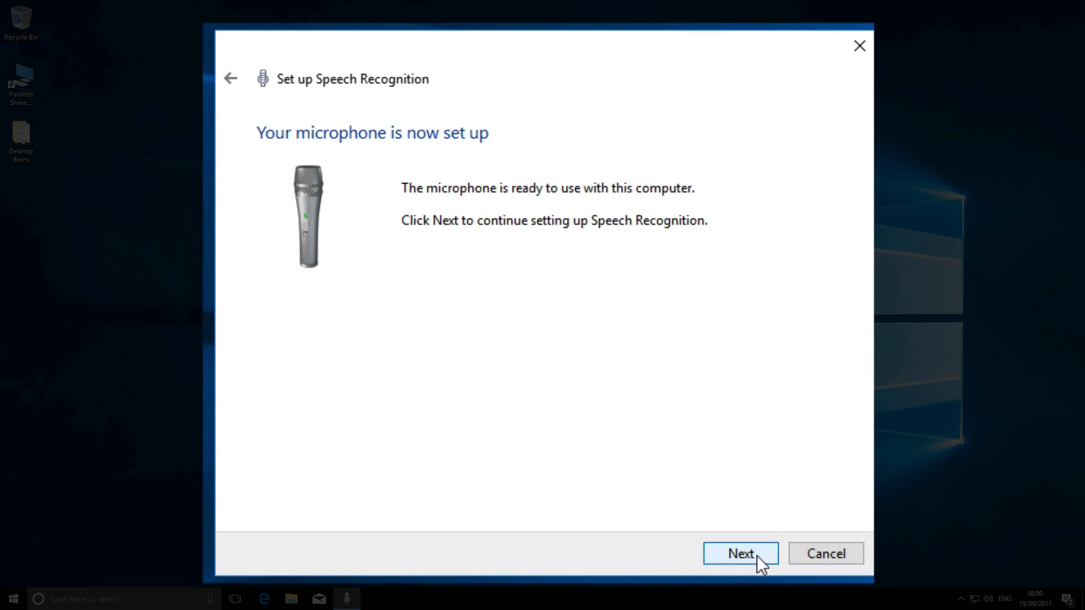
Disable document review and keep manual activation mode in the setup wizard
{"action": "left_click", "coordinate": [740, 552]}
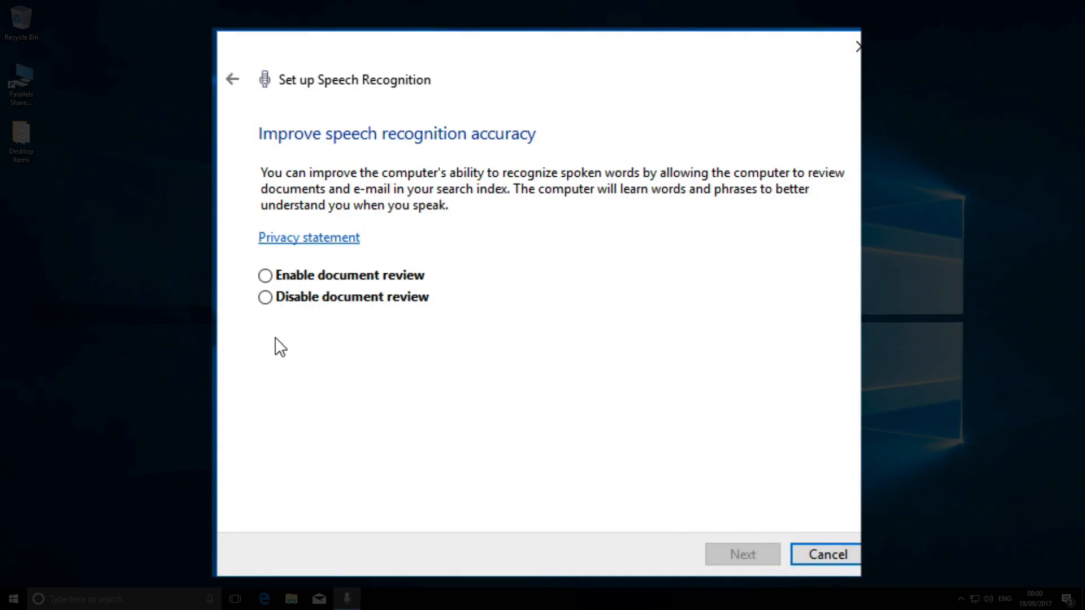
{"action": "left_click", "coordinate": [265, 297]}
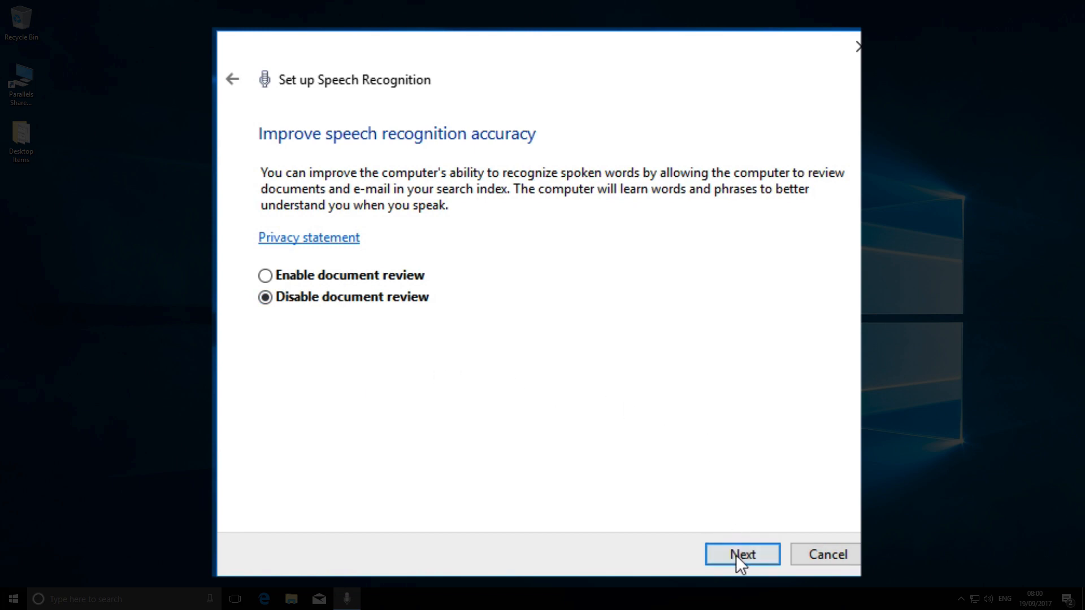
{"action": "left_click", "coordinate": [742, 555]}
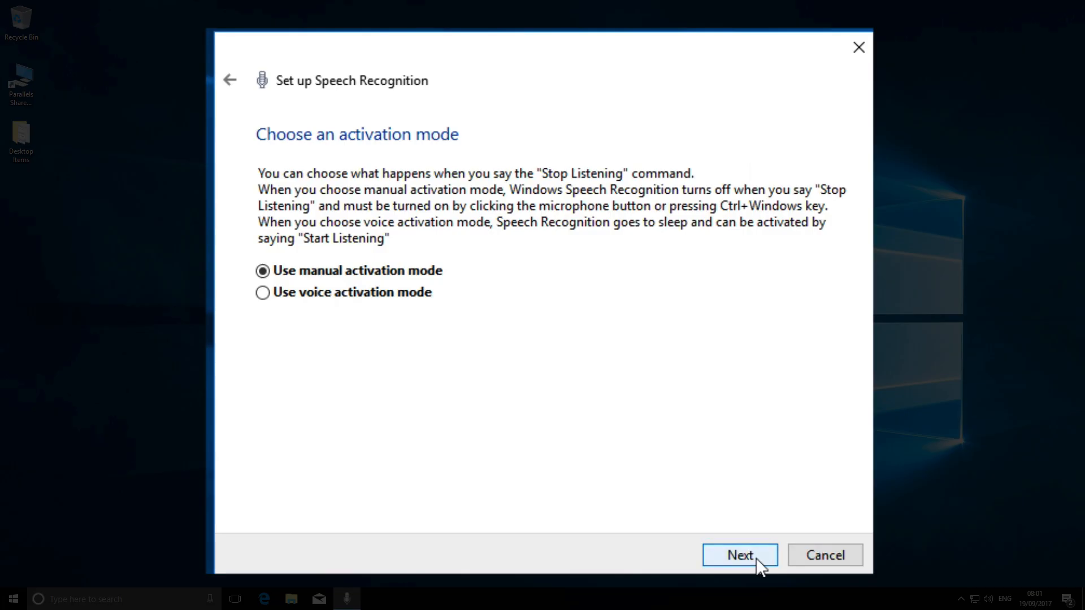
{"action": "left_click", "coordinate": [739, 555]}
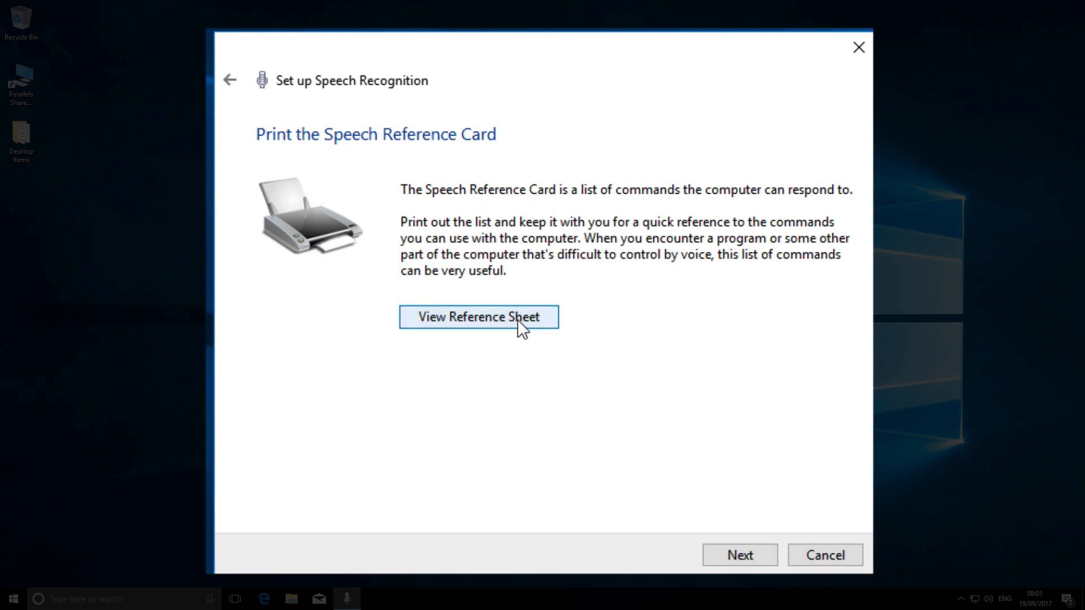
Open the speech recognition commands list in Edge, read through it, and close it
{"action": "left_click", "coordinate": [478, 316]}
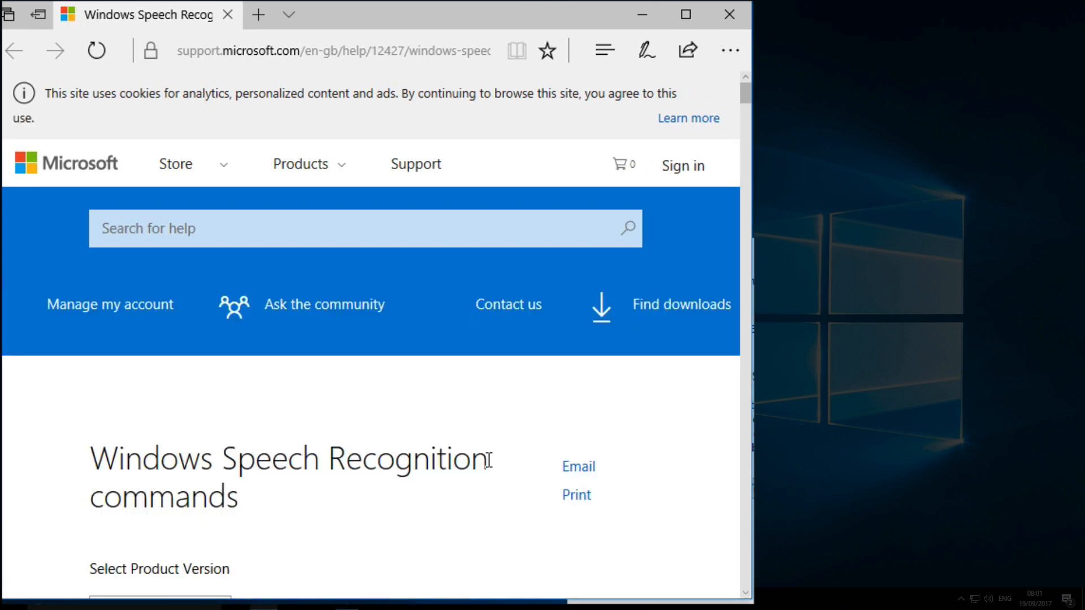
{"action": "scroll", "scroll_direction": "down", "scroll_amount": 3}
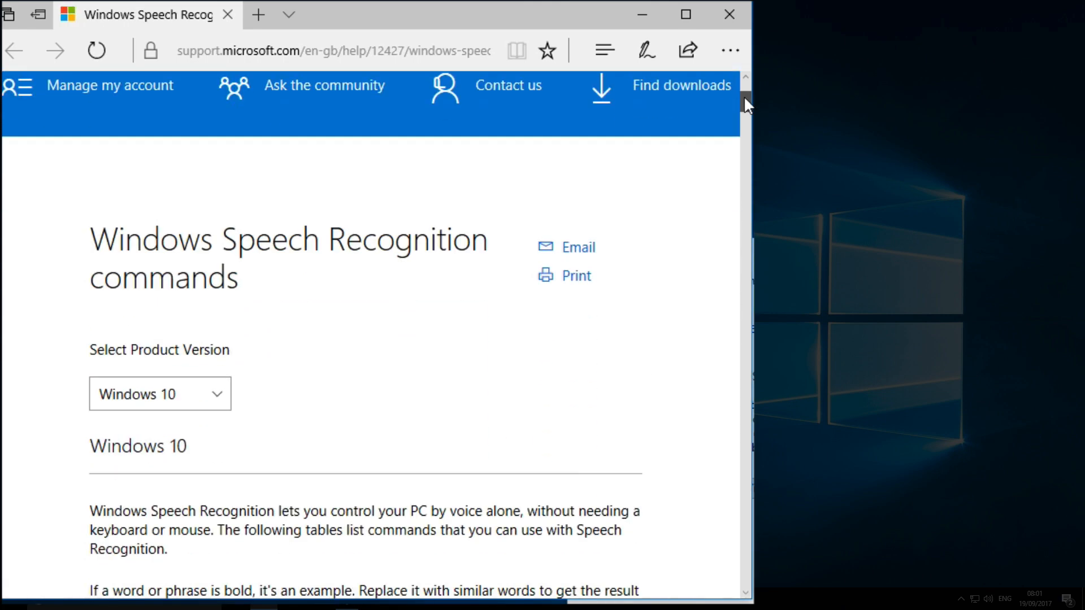
{"action": "scroll", "scroll_direction": "down", "scroll_amount": 3}
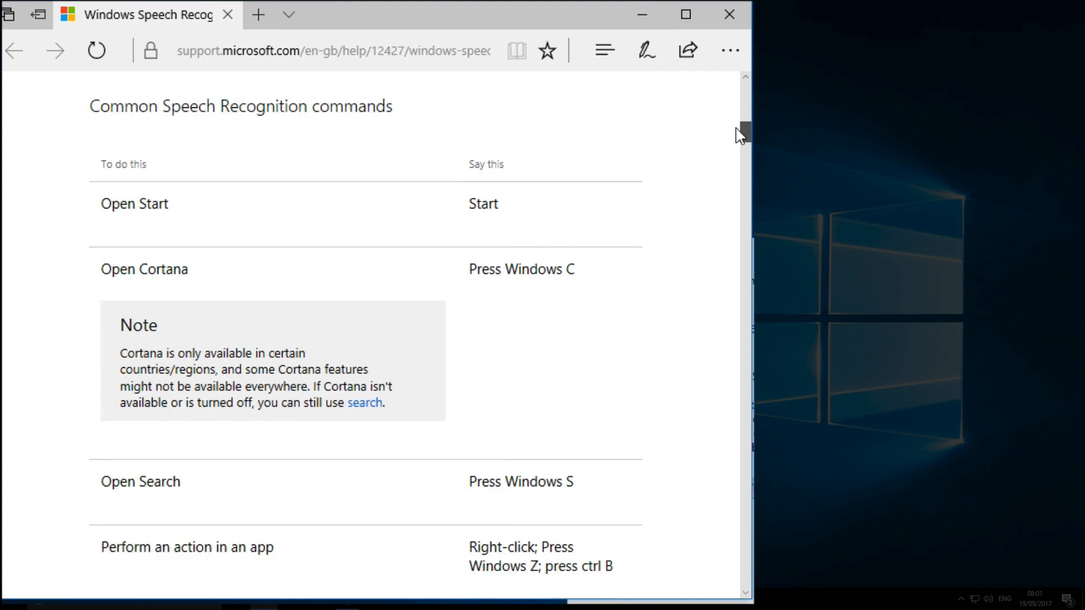
{"action": "scroll", "scroll_direction": "down", "scroll_amount": 3}
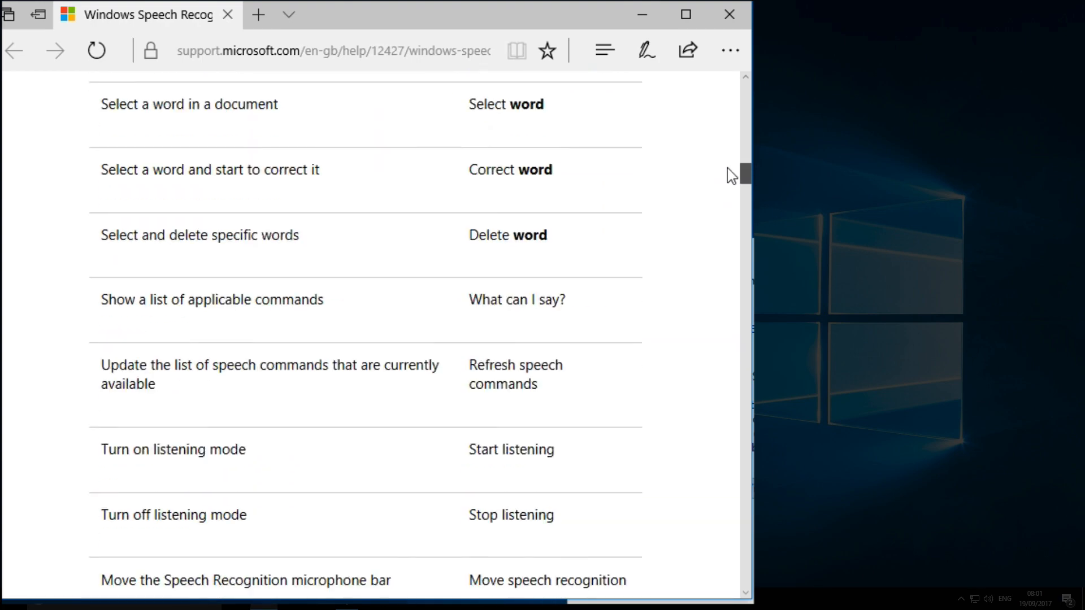
{"action": "scroll", "scroll_direction": "down", "scroll_amount": 3}
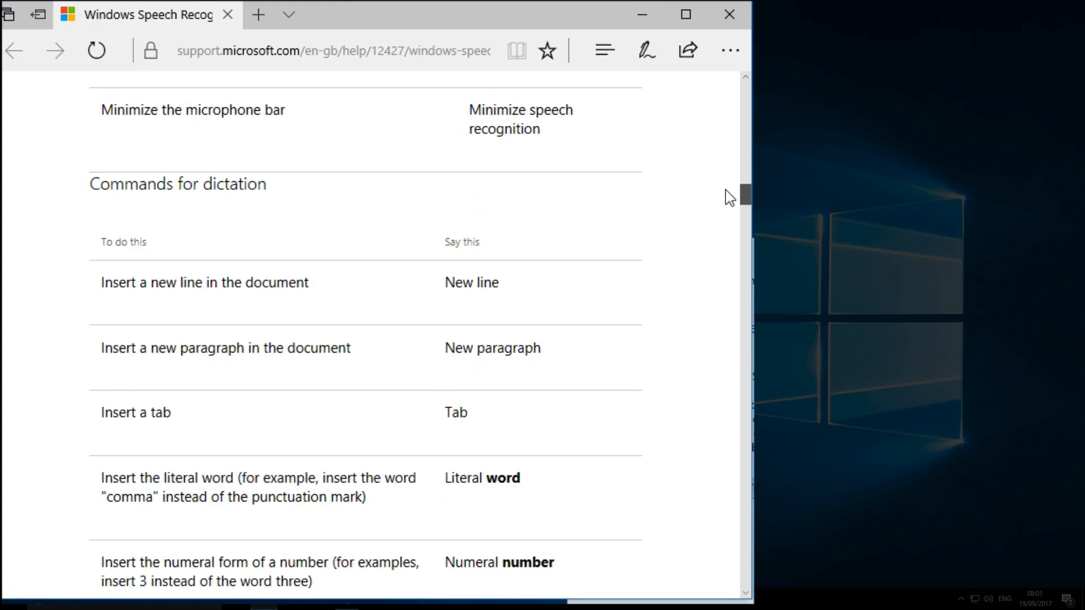
{"action": "scroll", "scroll_direction": "down", "scroll_amount": 3}
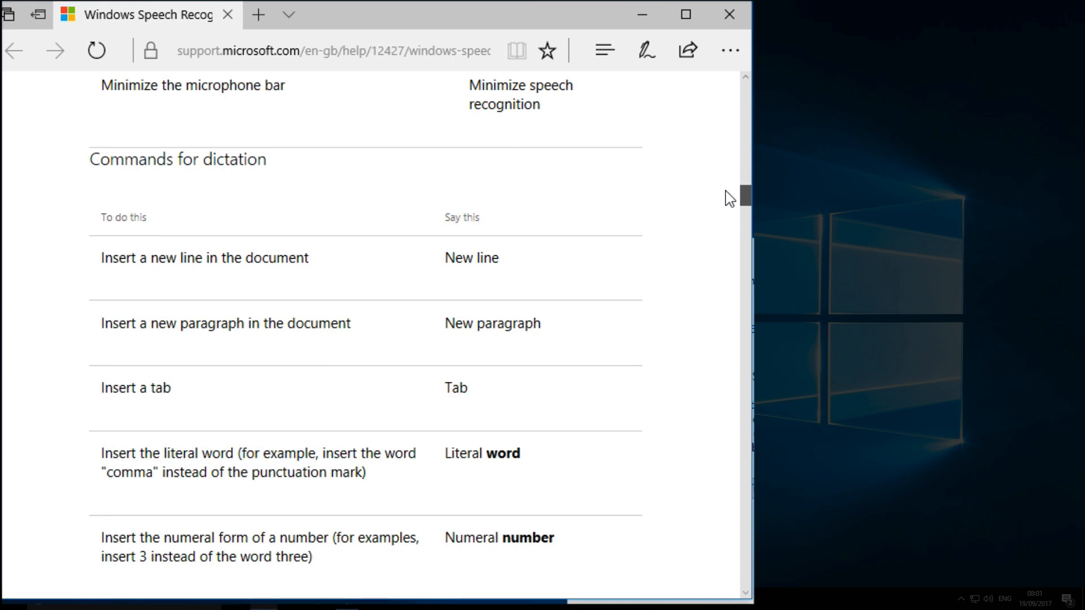
{"action": "scroll", "scroll_direction": "down", "scroll_amount": 3}
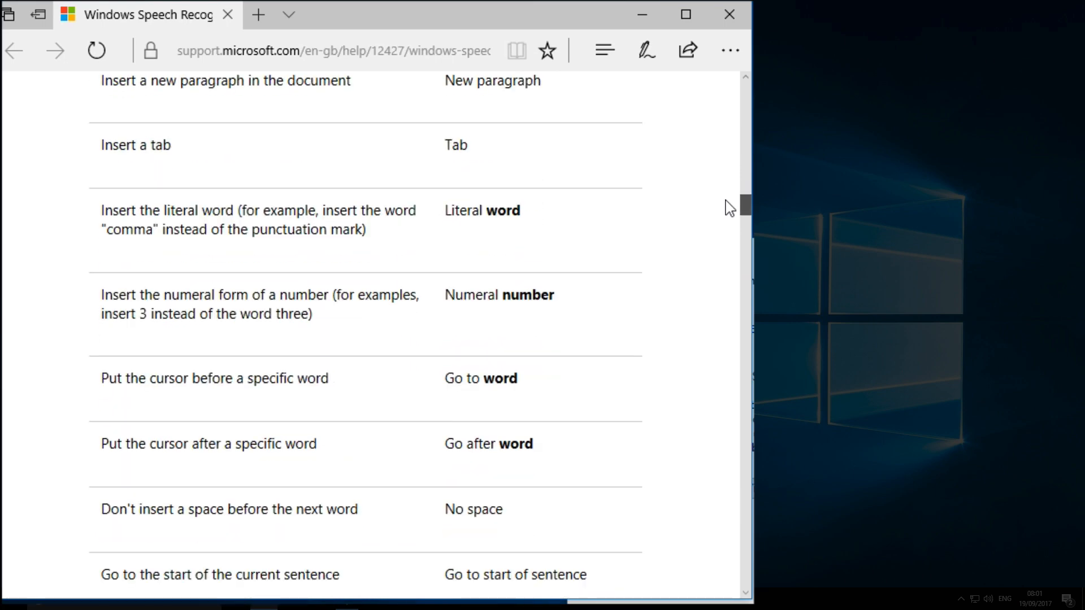
{"action": "scroll", "scroll_direction": "down", "scroll_amount": 3}
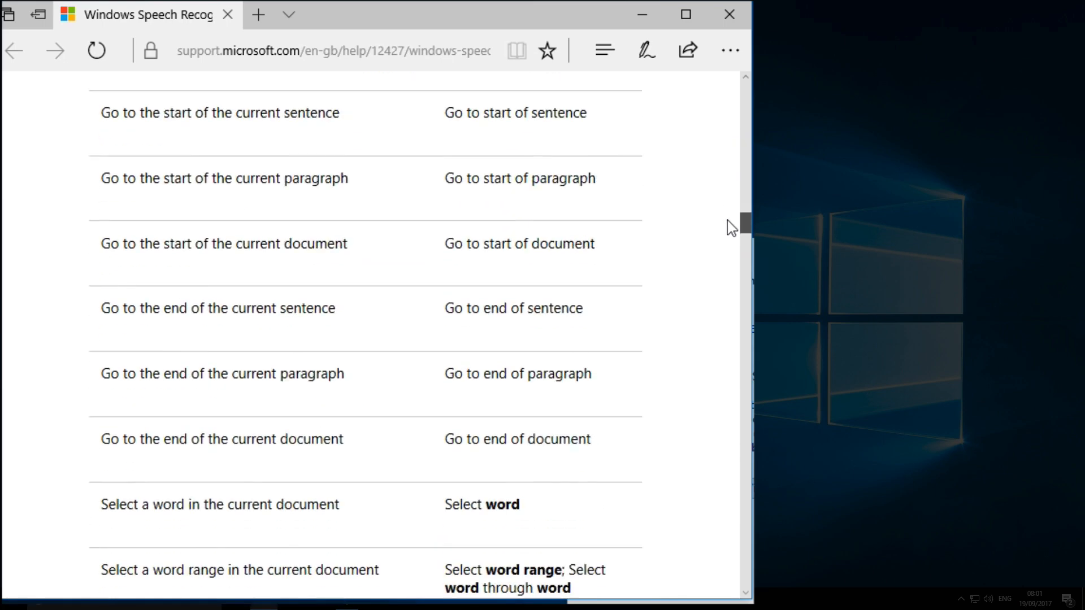
{"action": "scroll", "scroll_direction": "down", "scroll_amount": 3}
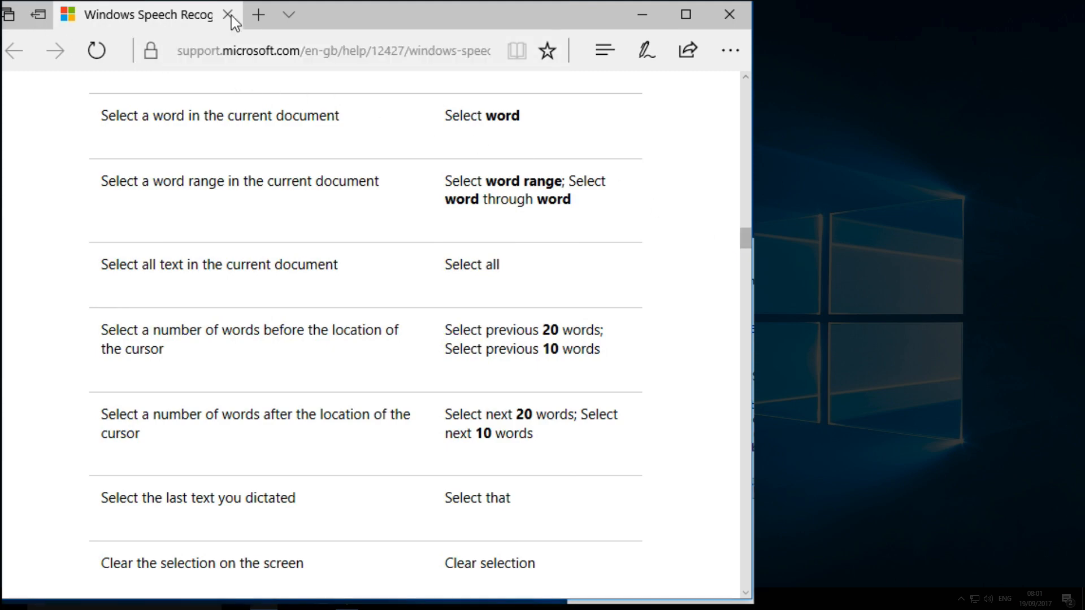
{"action": "left_click", "coordinate": [227, 15]}
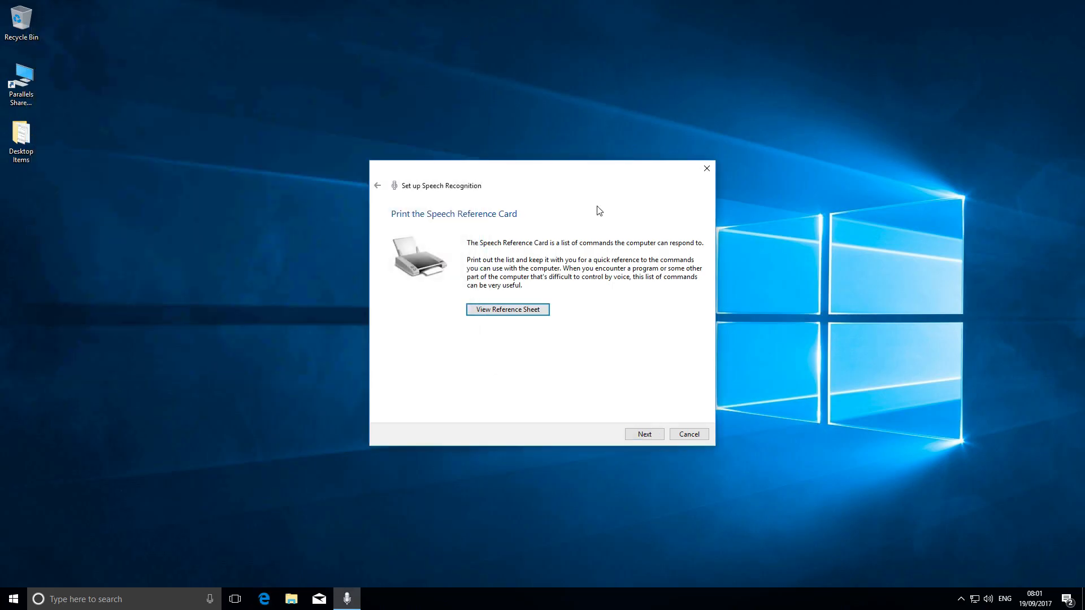
Move past the reference card page, keeping 'Run Speech Recognition at startup' enabled
{"action": "left_click", "coordinate": [643, 434]}
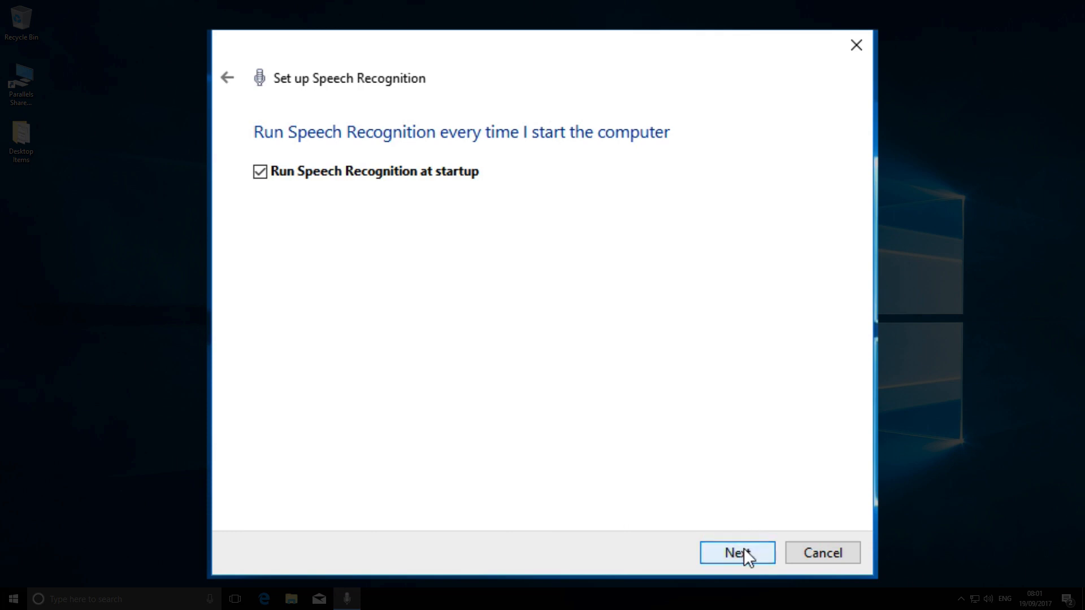
{"action": "left_click", "coordinate": [736, 553]}
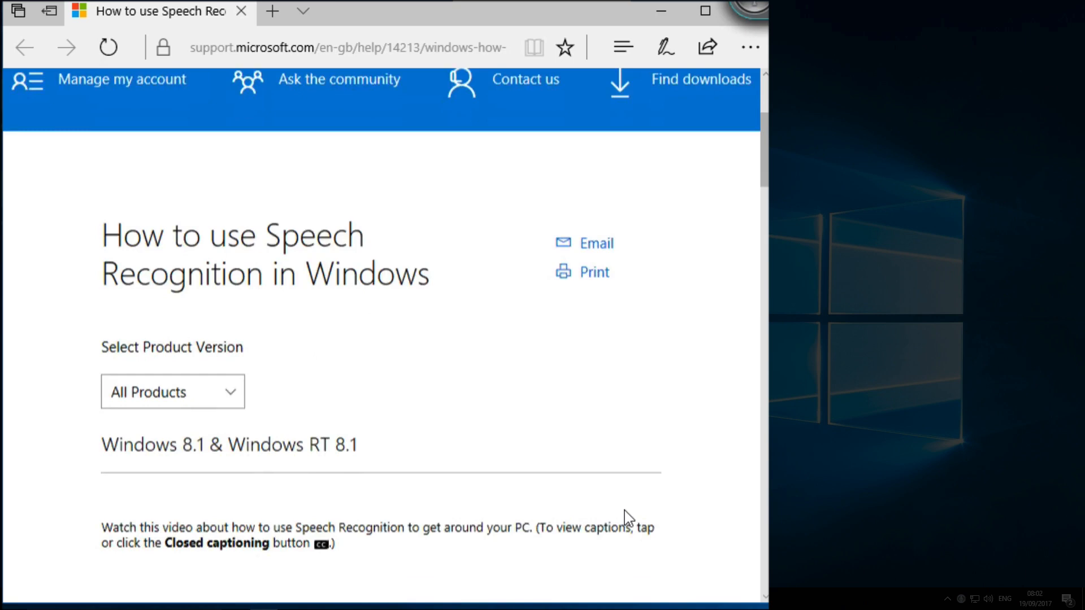
Scroll the help page and play the Speech Recognition tutorial video
{"action": "scroll", "scroll_direction": "down", "scroll_amount": 3}
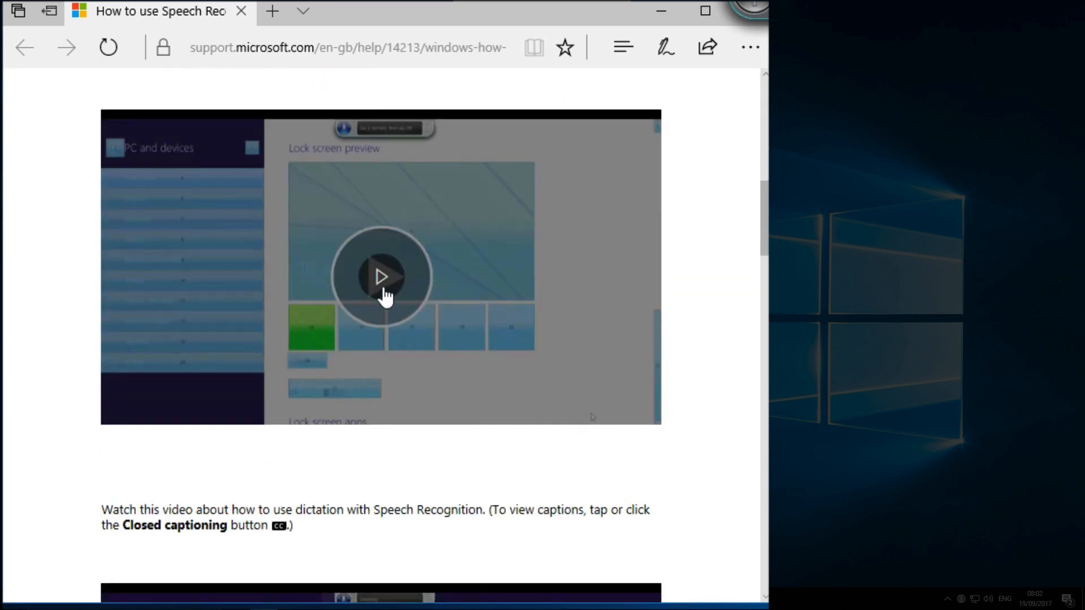
{"action": "left_click", "coordinate": [380, 276]}
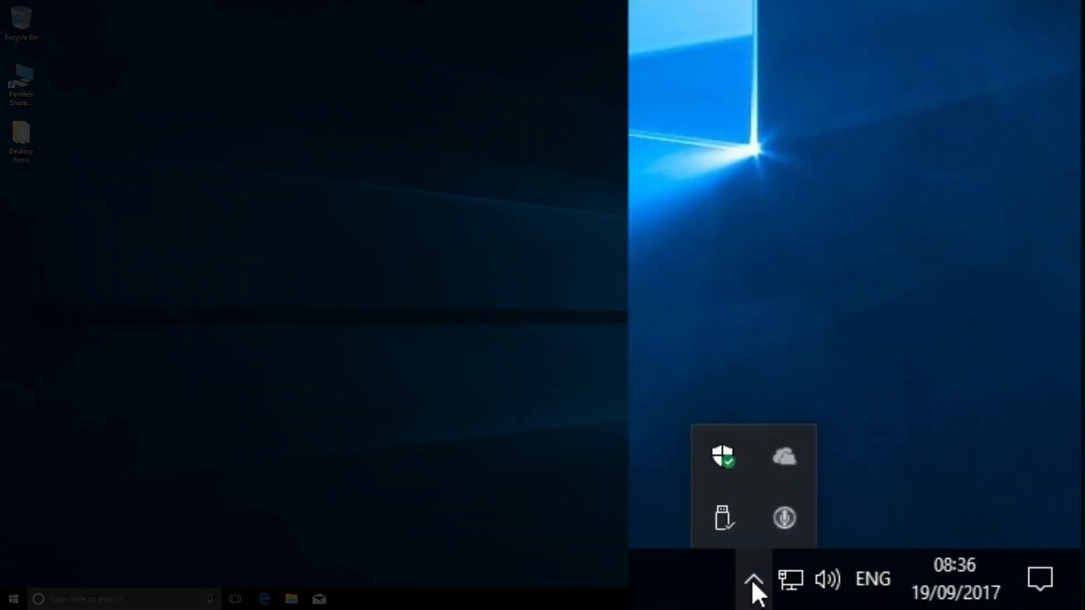
{"action": "mouse_move", "coordinate": [783, 518]}
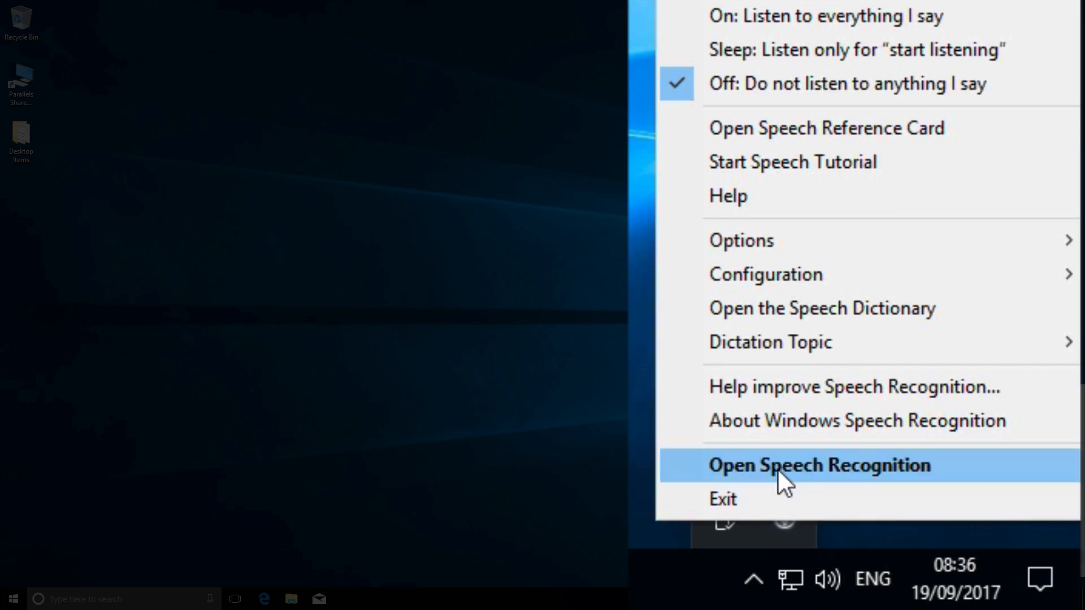
Start Speech Recognition from the tray icon and bring up a blank Word document
{"action": "left_click", "coordinate": [820, 465]}
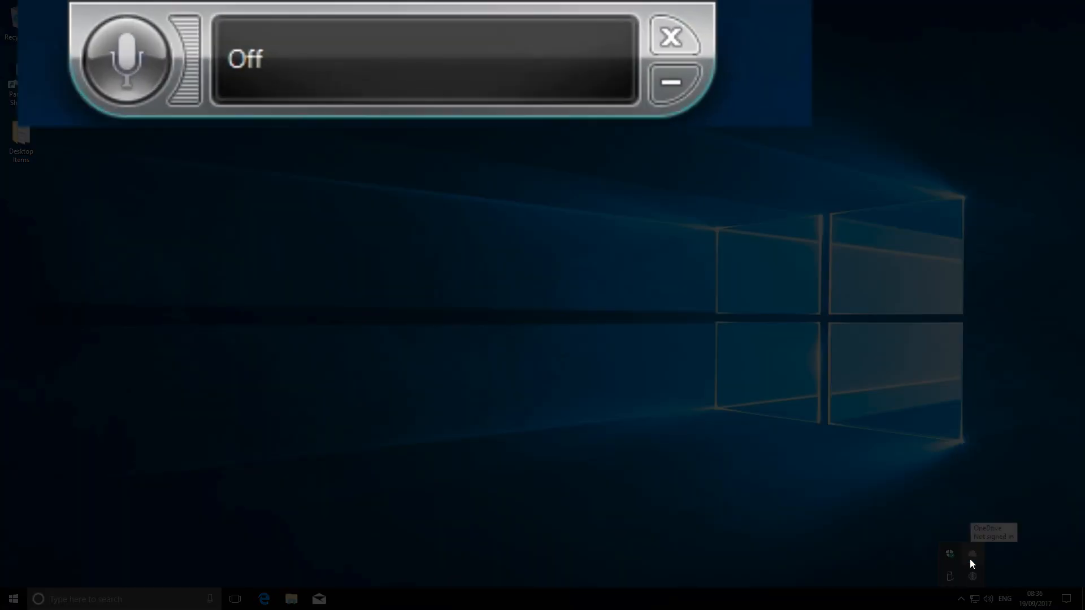
{"action": "mouse_move", "coordinate": [833, 564]}
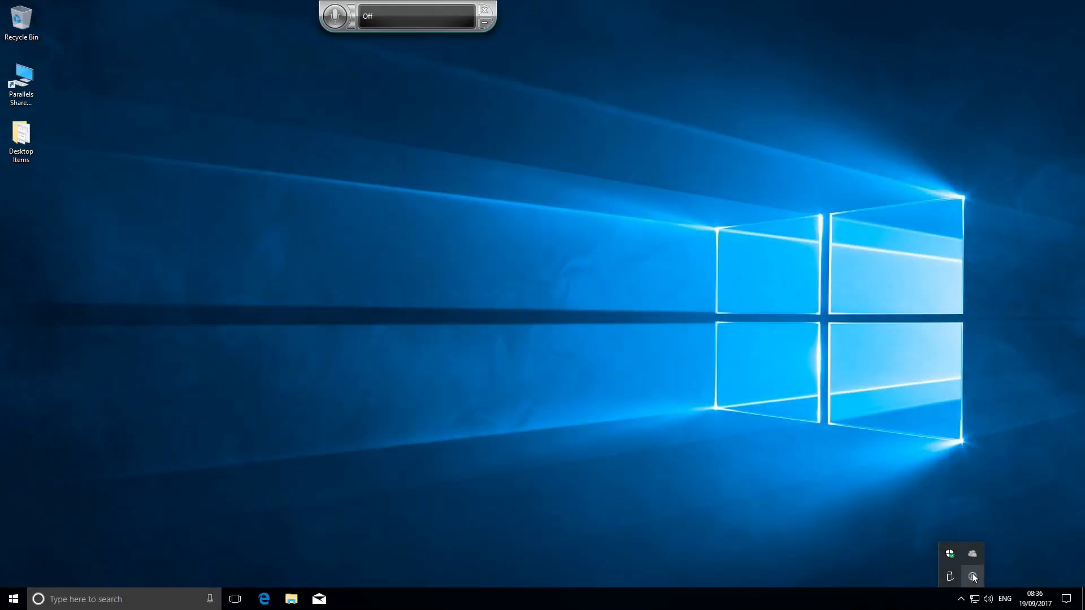
{"action": "left_click", "coordinate": [12, 598]}
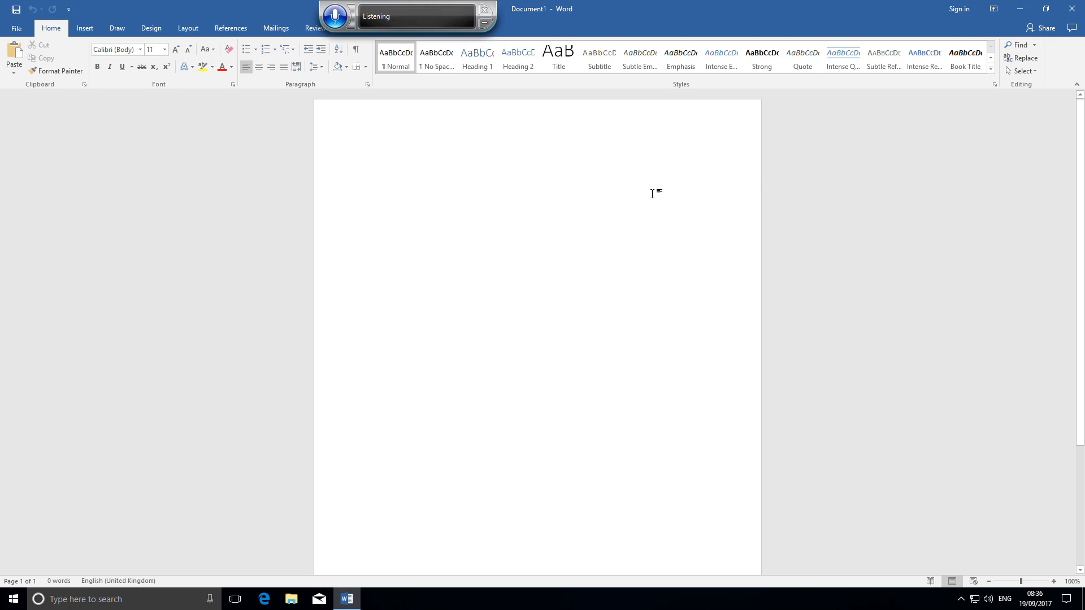
Dictate 'Good morning.', then a new paragraph 'This is Richard. I am dictating'
{"action": "type", "text": "Good morning"}
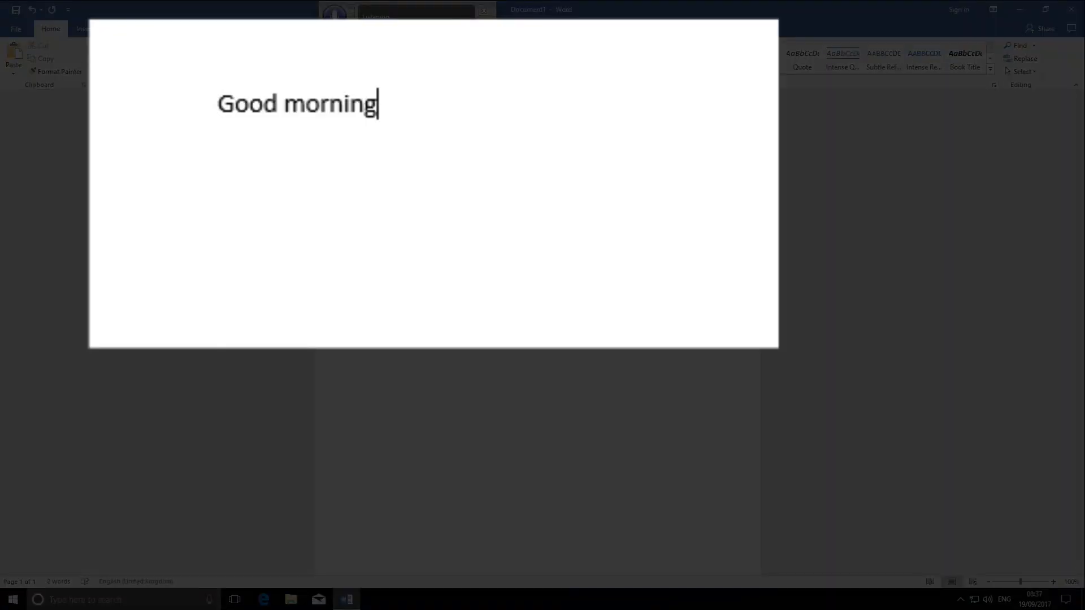
{"action": "type", "text": "."}
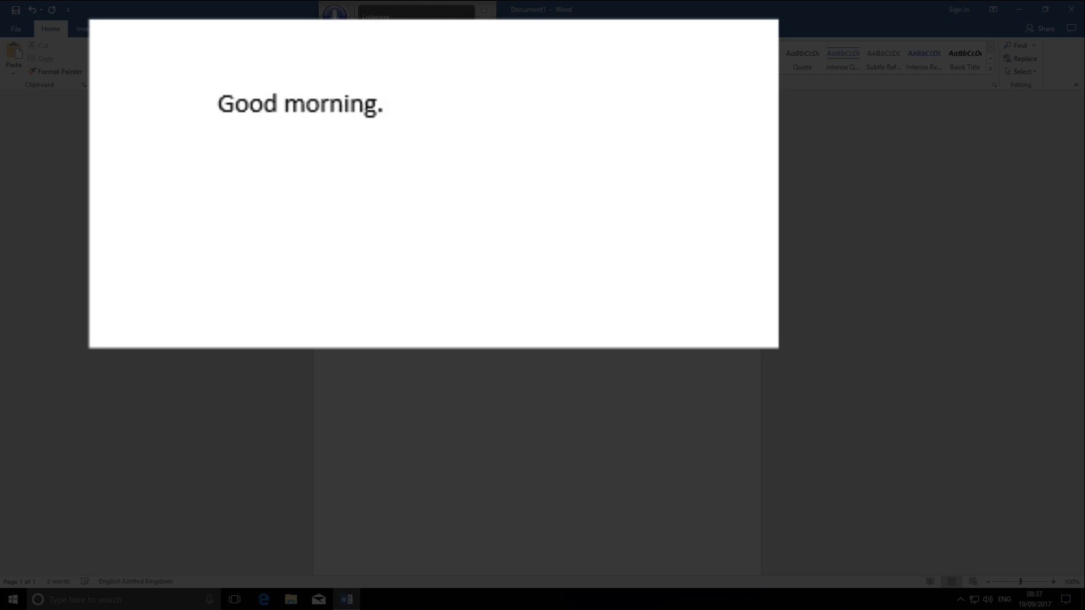
{"action": "key", "text": "enter"}
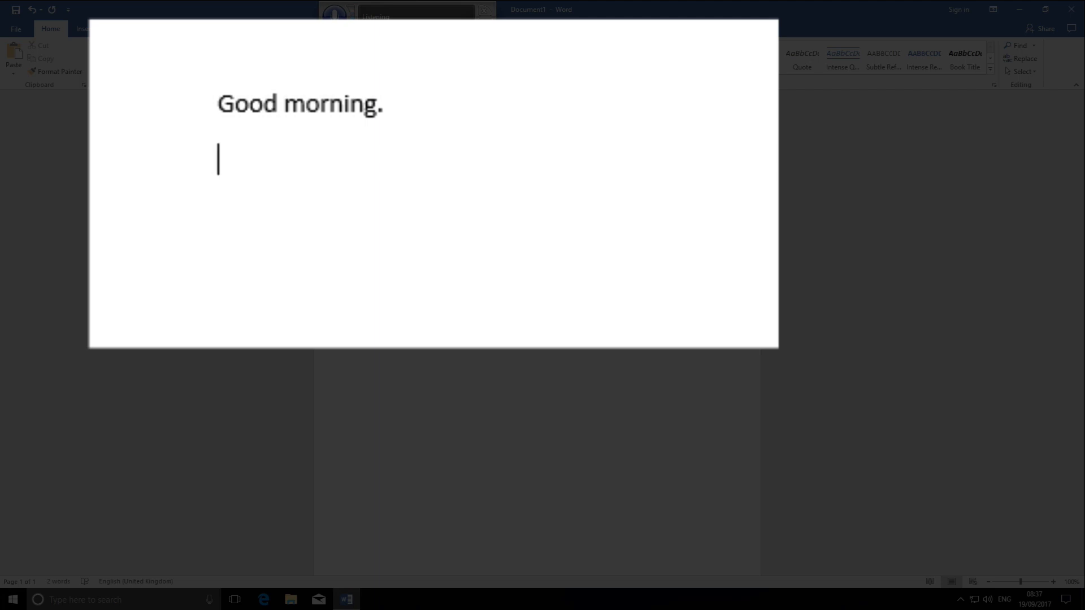
{"action": "type", "text": "This is Richard"}
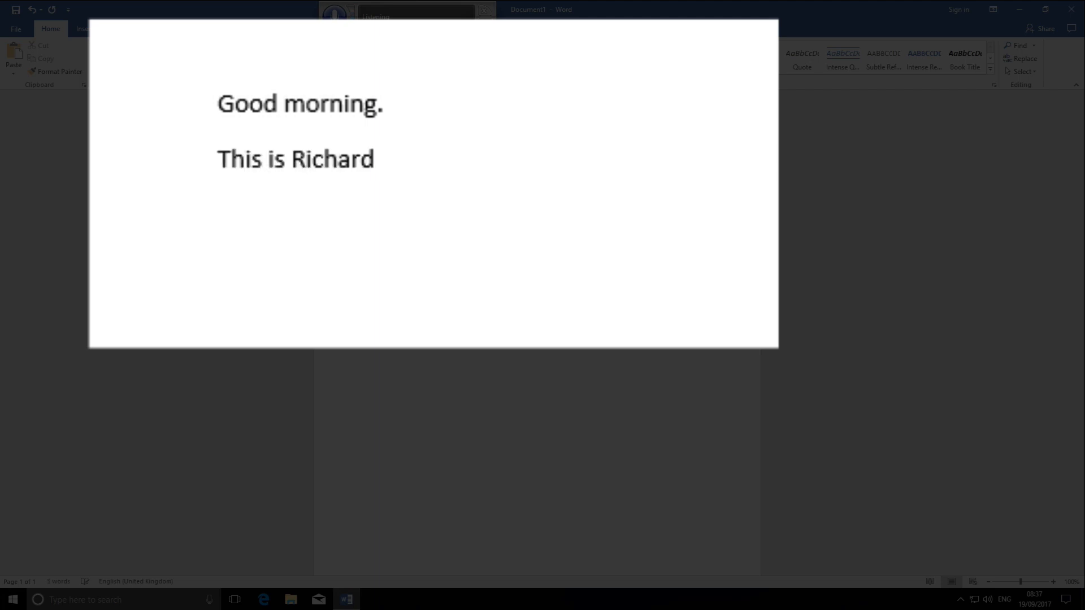
{"action": "type", "text": "."}
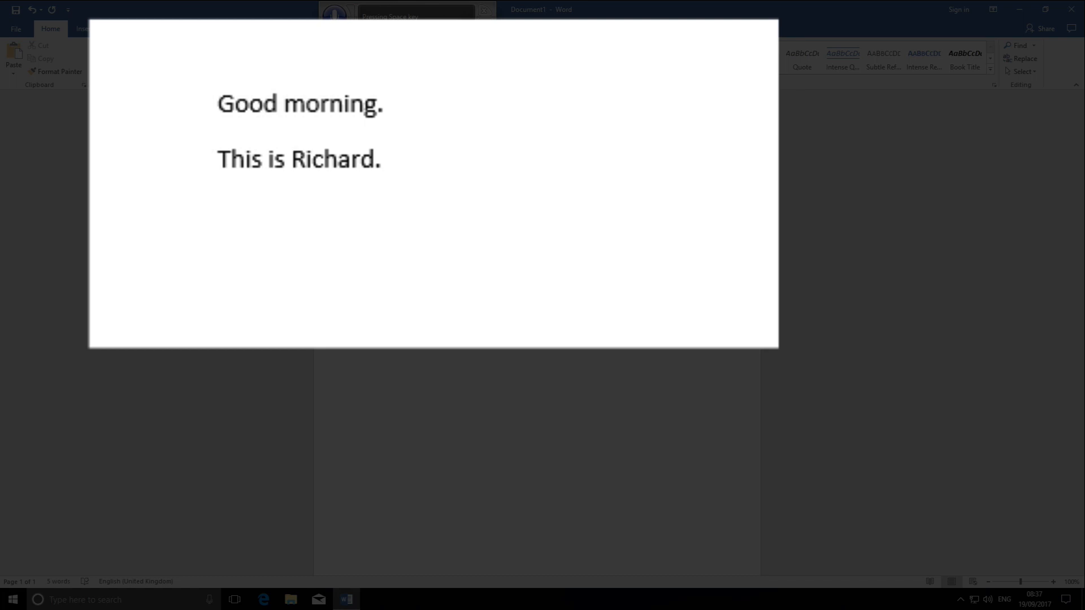
{"action": "type", "text": "I am dictating"}
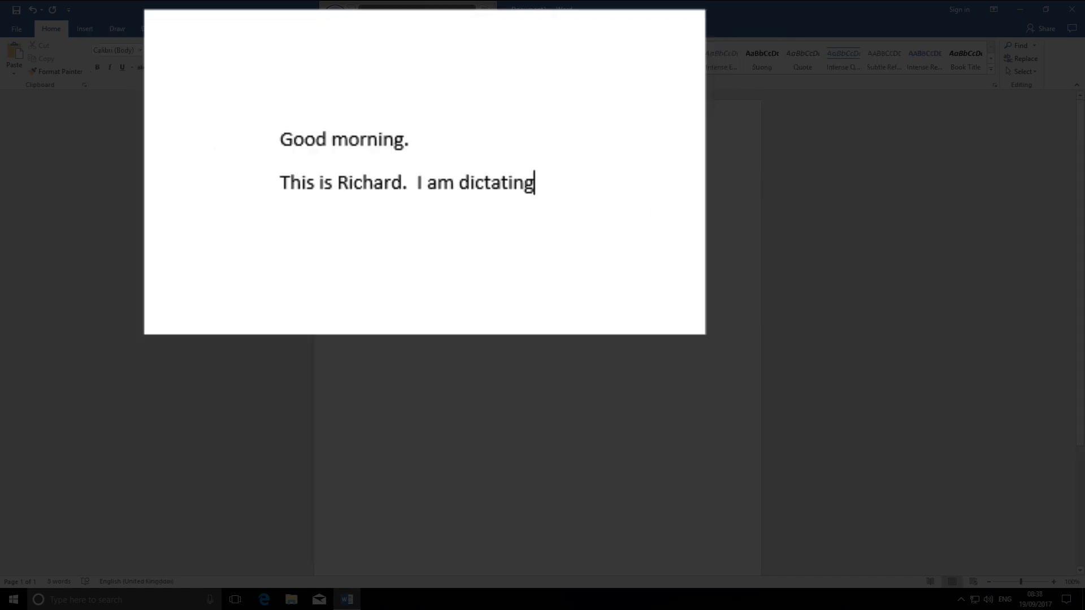